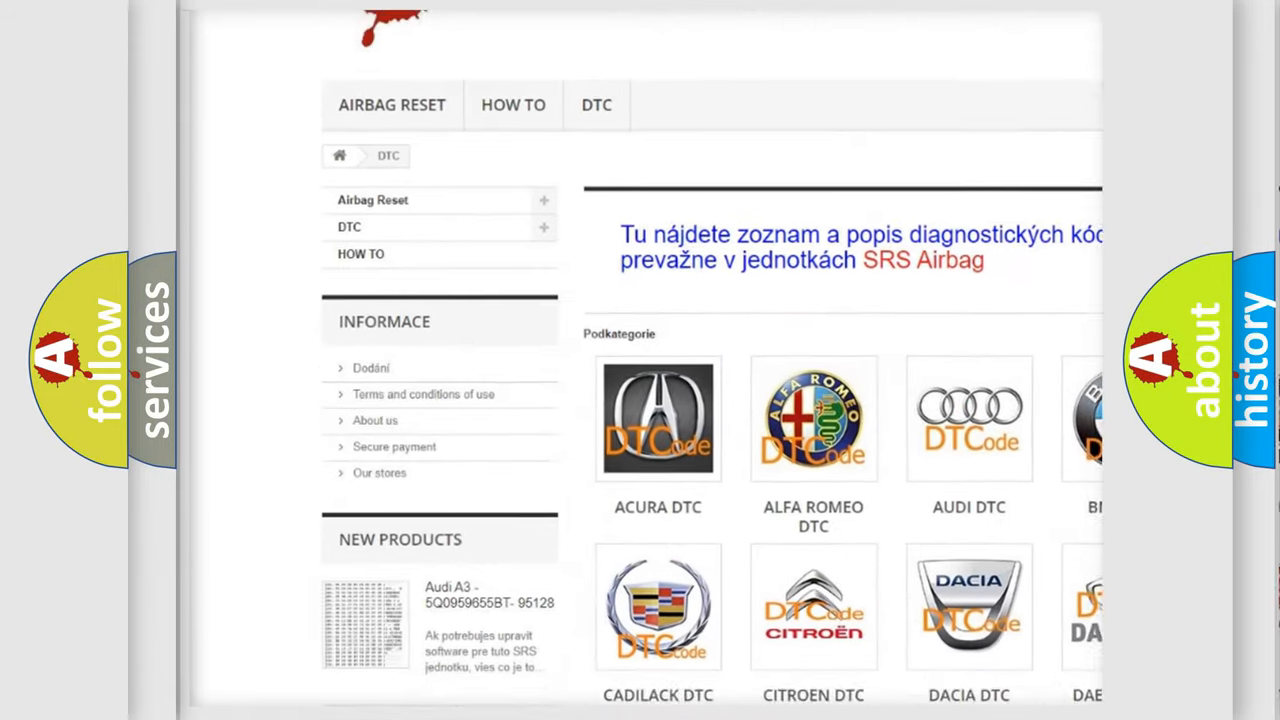
pyautogui.scroll(-3)
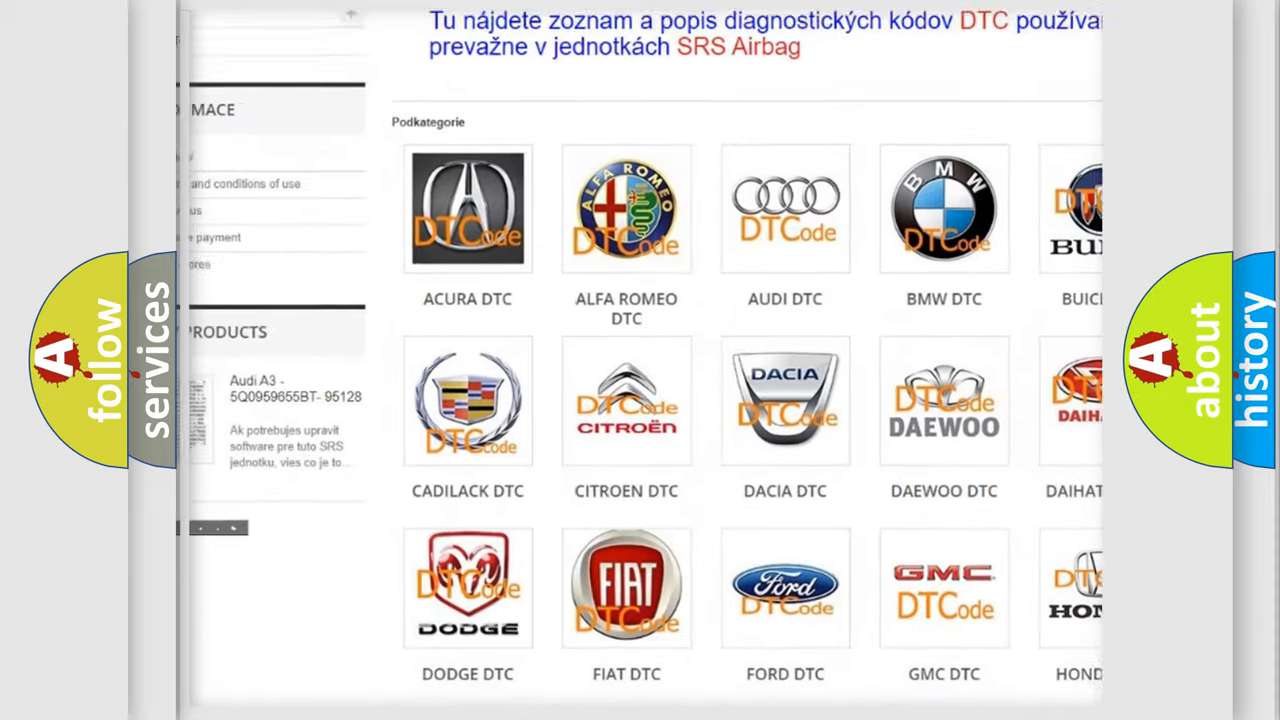
pyautogui.scroll(-3)
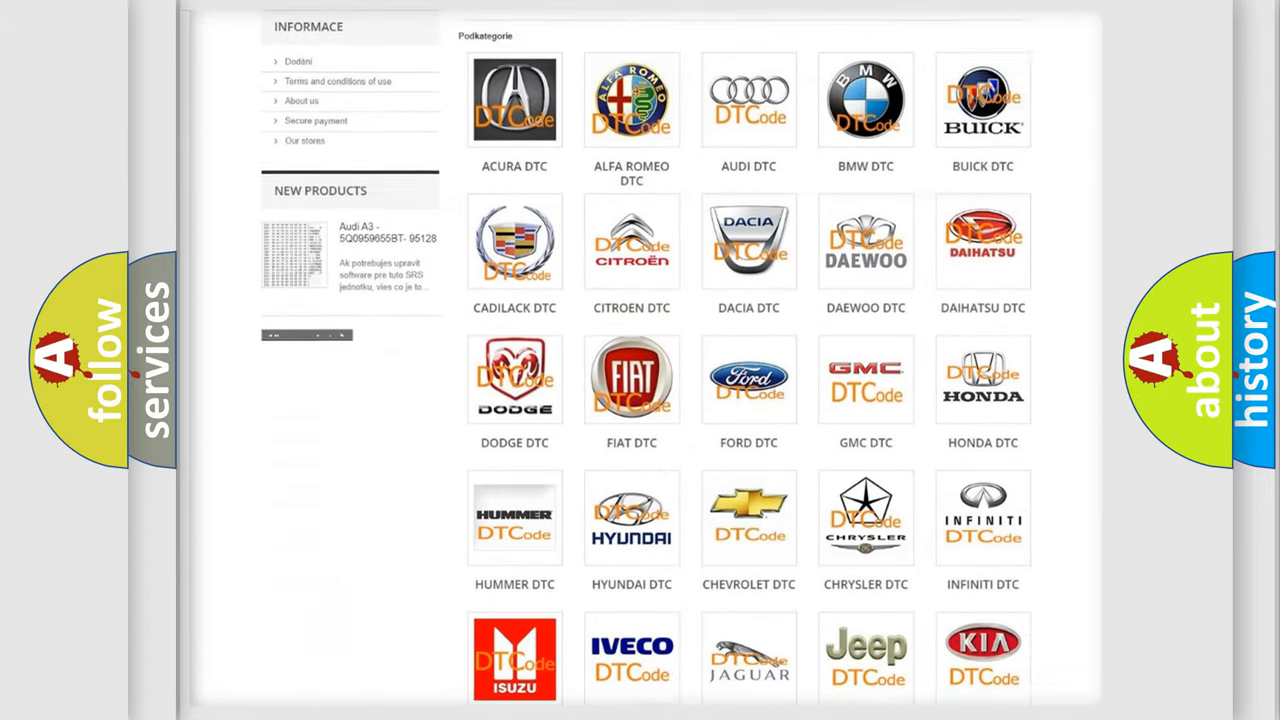
pyautogui.scroll(-3)
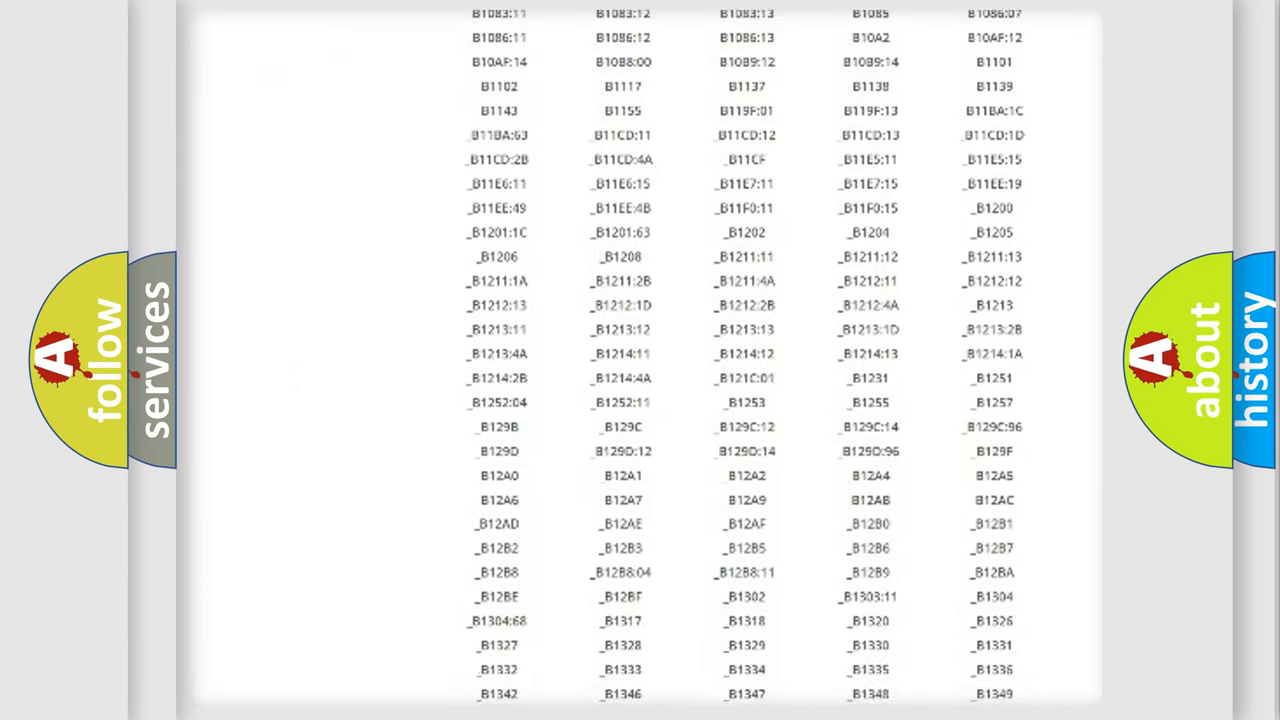
pyautogui.scroll(-3)
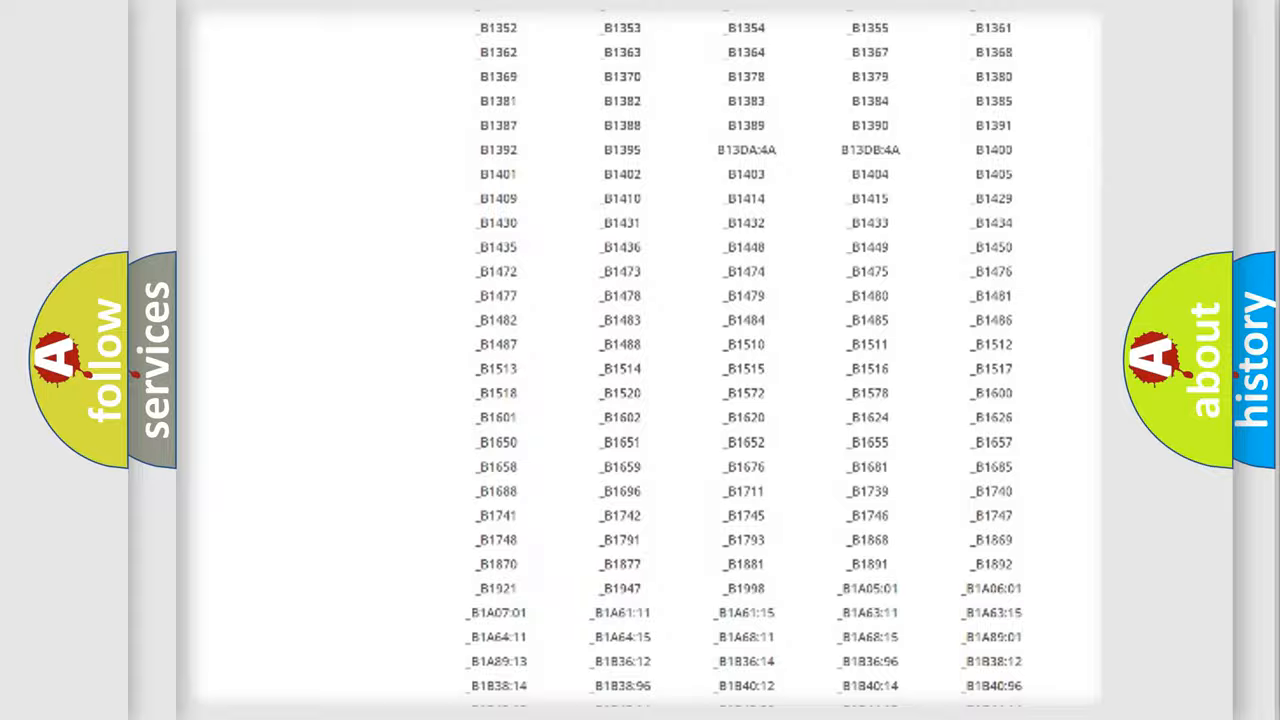